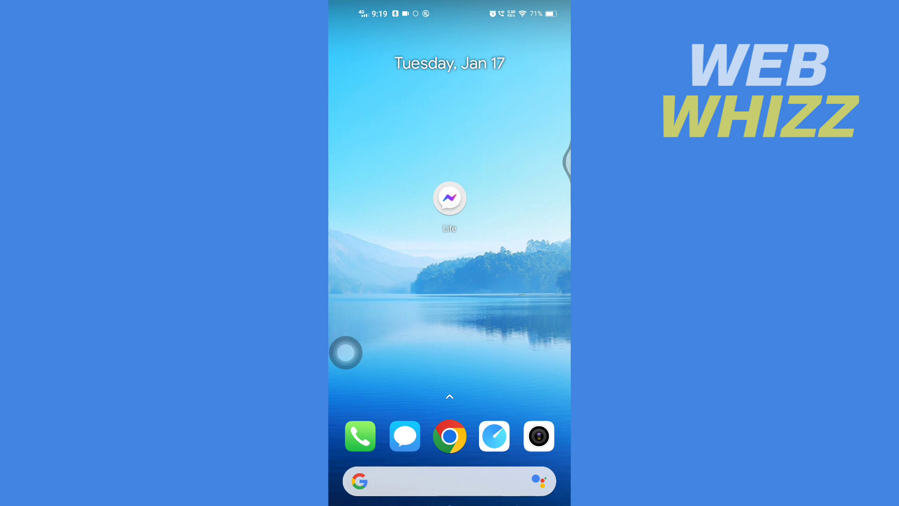
Step: Reveal the Messenger Lite home-screen shortcut menu offering App info
{"action": "left_click", "coordinate": [449, 199]}
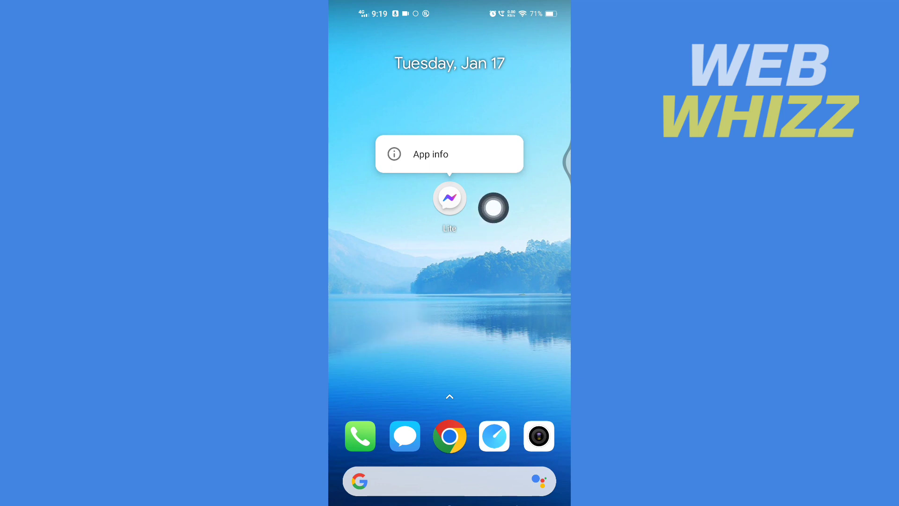
{"action": "left_click_drag", "start_coordinate": [493, 208], "coordinate": [553, 155]}
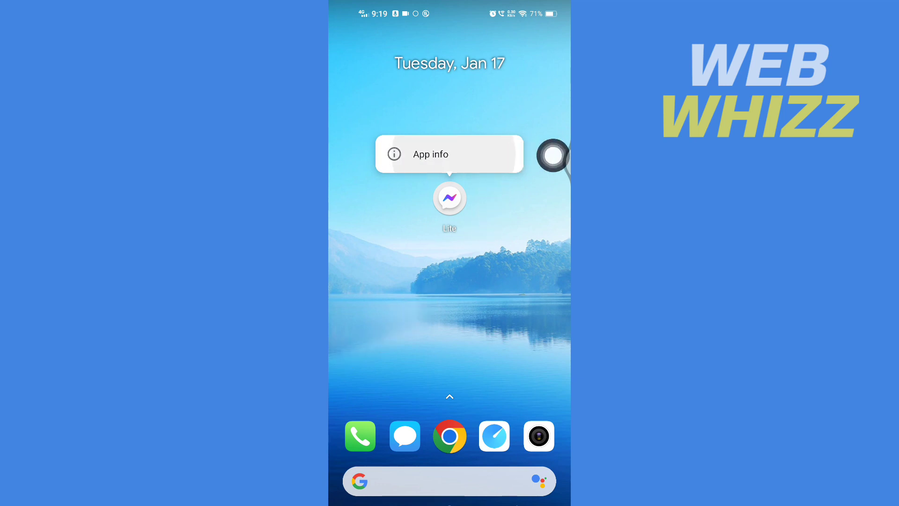
Step: Reach Messenger Lite's notification sound list from App info, with Mute currently ticked
{"action": "left_click", "coordinate": [430, 154]}
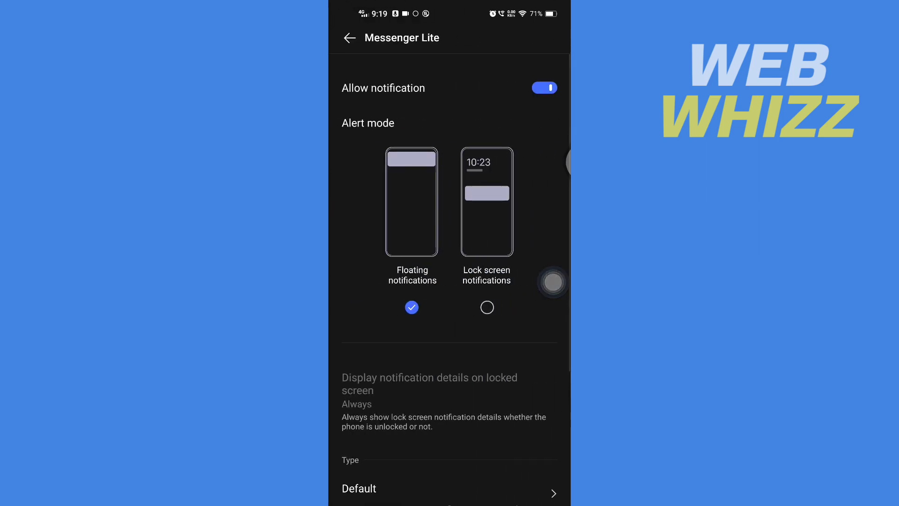
{"action": "scroll", "scroll_direction": "down", "scroll_amount": 3}
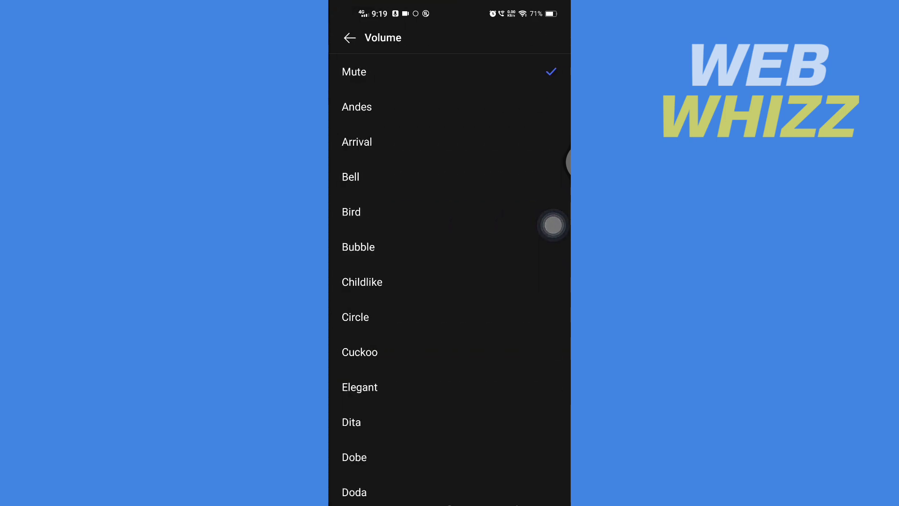
Step: Switch the Default channel's volume from Mute to Sounds provided by app
{"action": "left_click", "coordinate": [350, 37]}
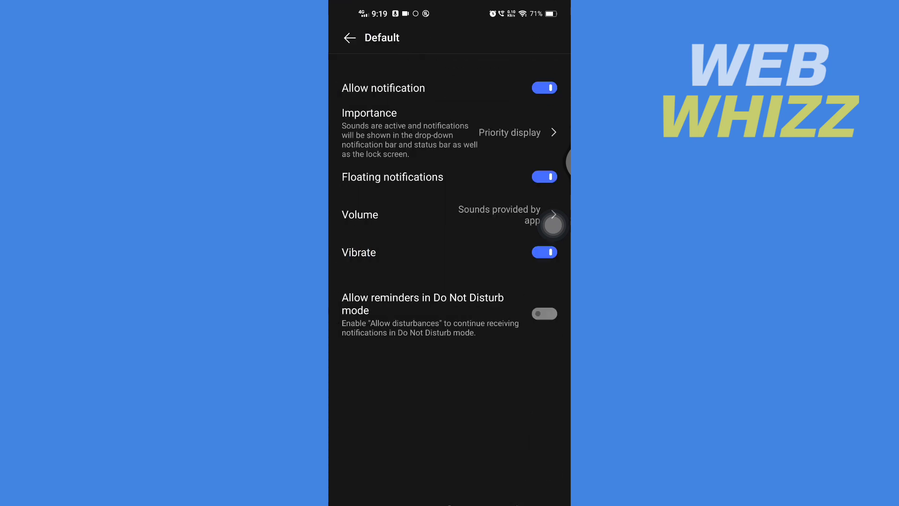